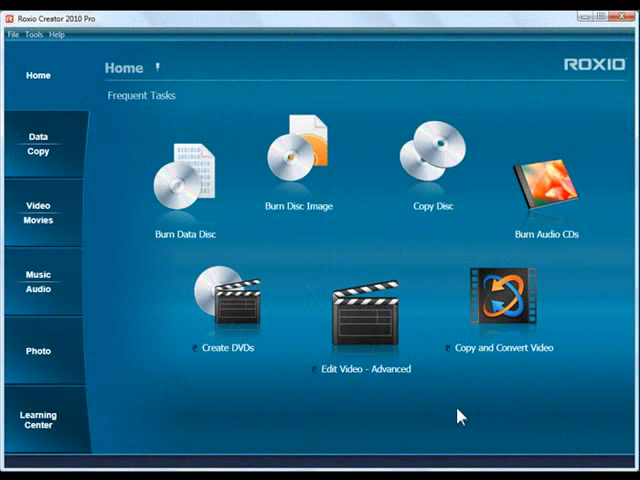
mouse_move(40, 280)
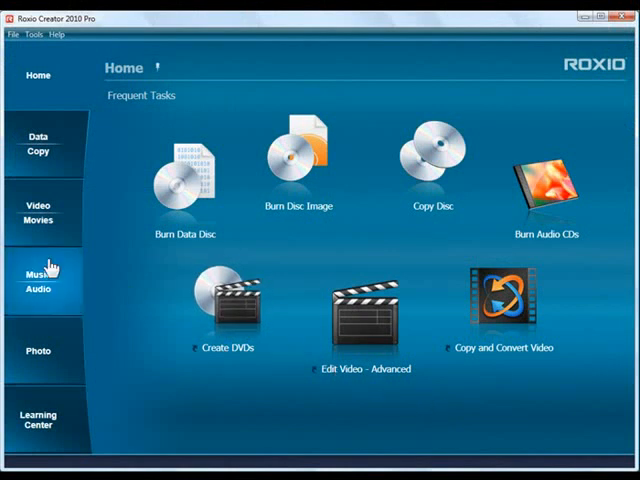
Step: Go to Music - Audio and launch Browse and Manage Media
click(38, 276)
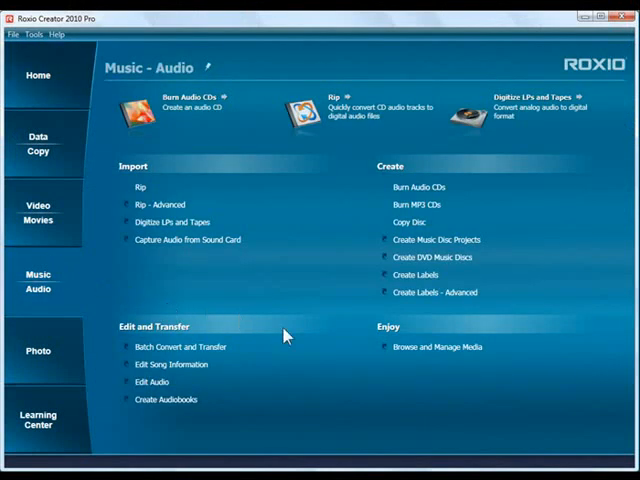
mouse_move(444, 348)
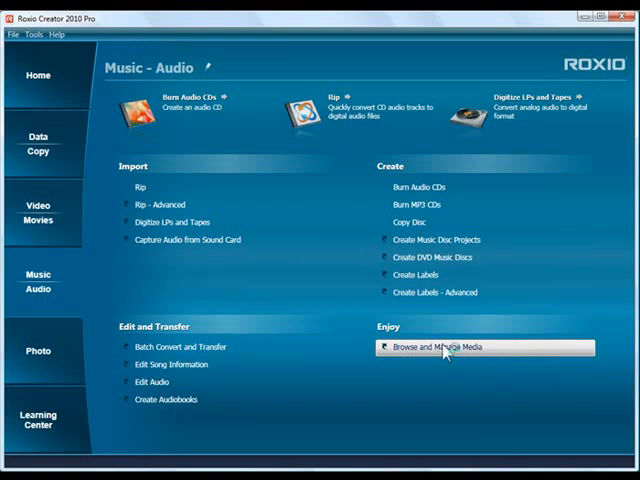
click(448, 348)
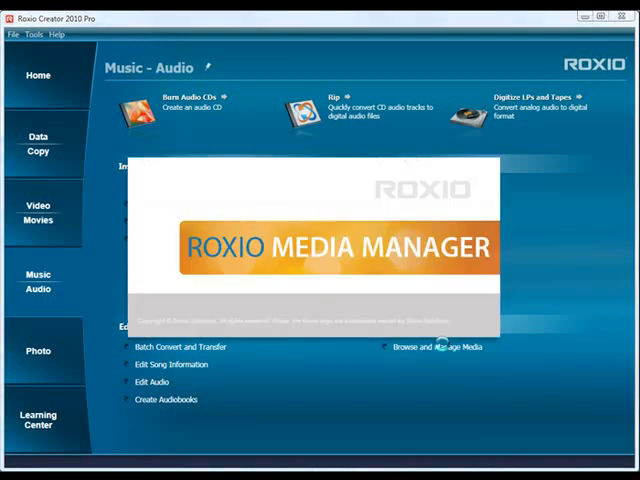
Step: Browse iTunes Music into Death Cab For Cutie's Plans album and open 06 Your Heart Is An Empty Room
click(438, 348)
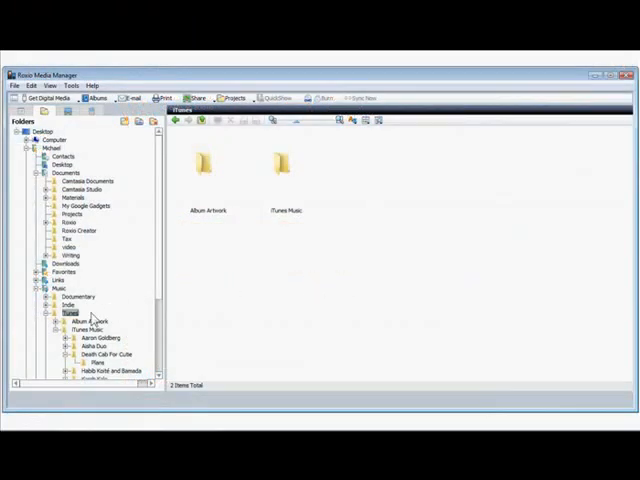
click(276, 150)
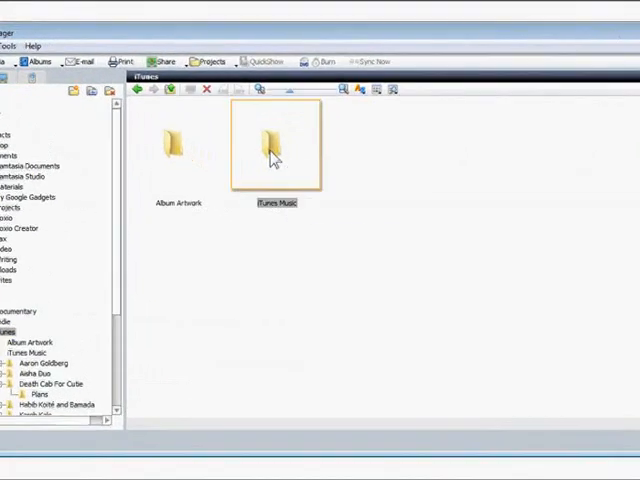
double_click(276, 144)
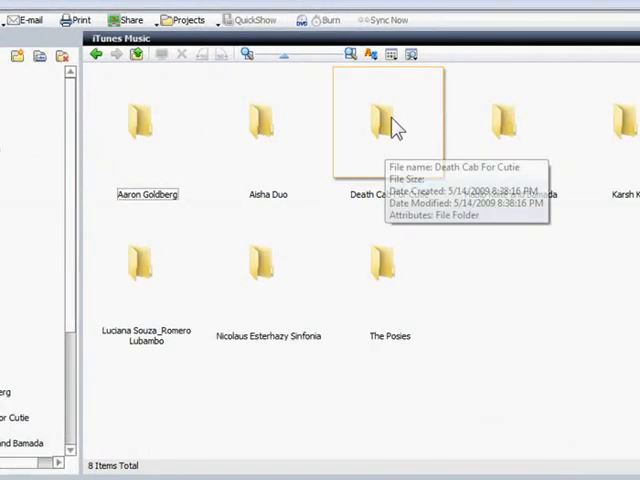
double_click(384, 120)
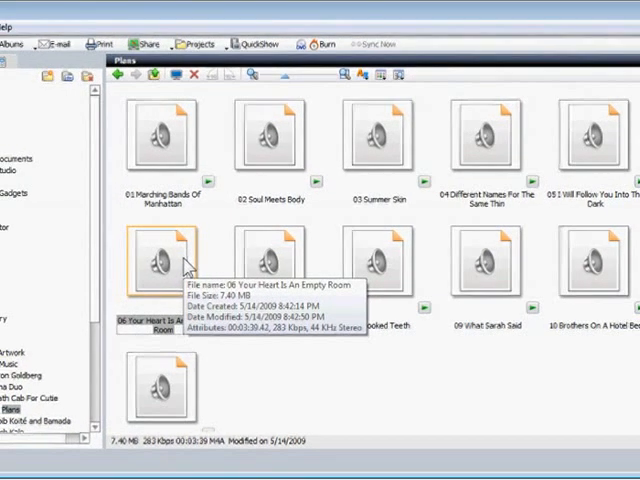
double_click(164, 260)
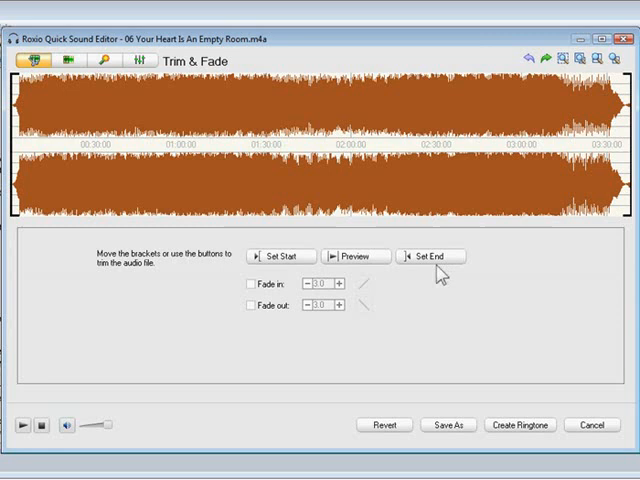
mouse_move(512, 184)
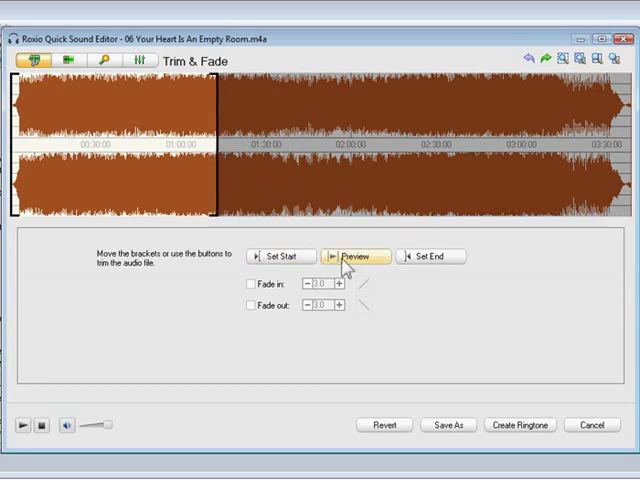
Step: Preview the trimmed clip after marking its end point
click(352, 256)
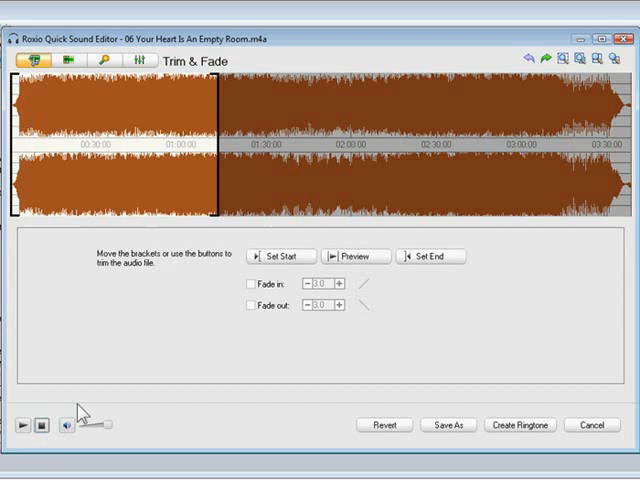
mouse_move(280, 318)
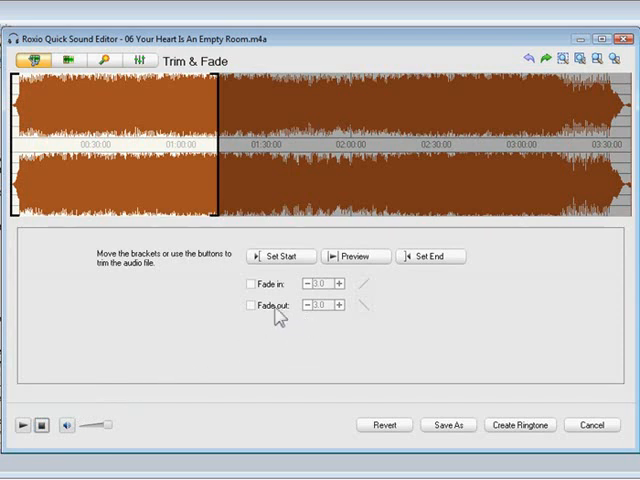
Step: Enable a 5.0-second fade out and set the clip's start point
click(248, 306)
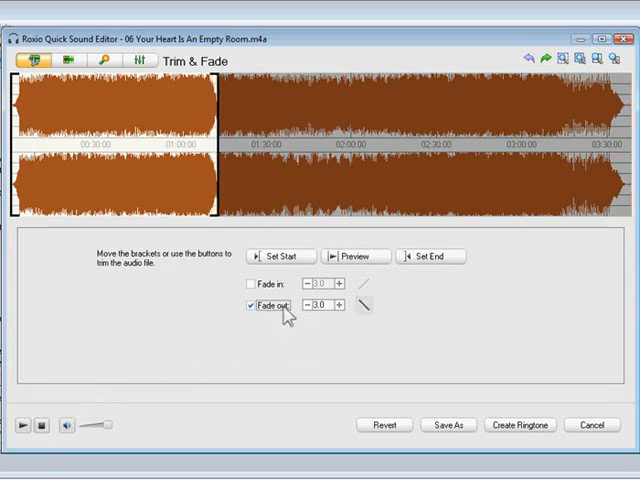
click(342, 306)
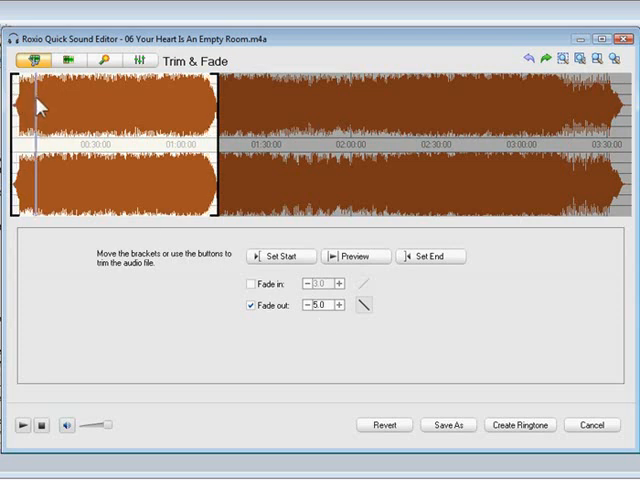
mouse_move(258, 250)
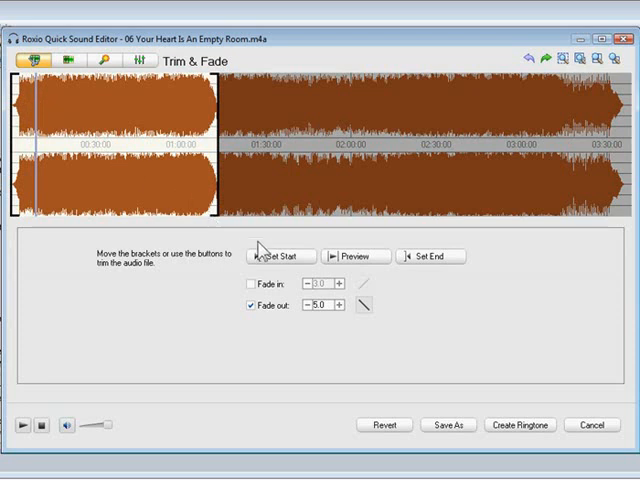
click(280, 256)
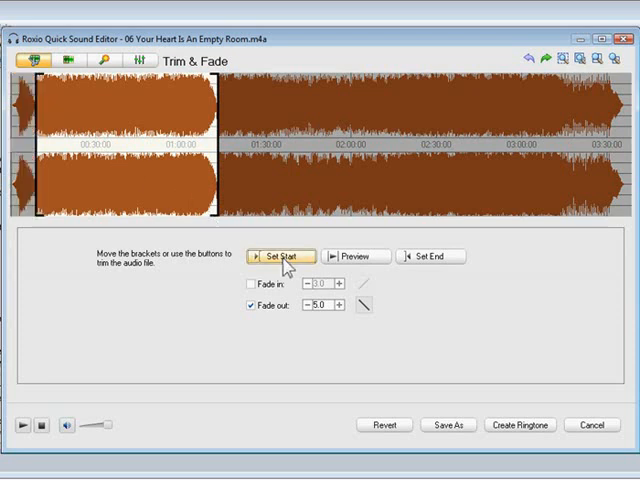
mouse_move(264, 320)
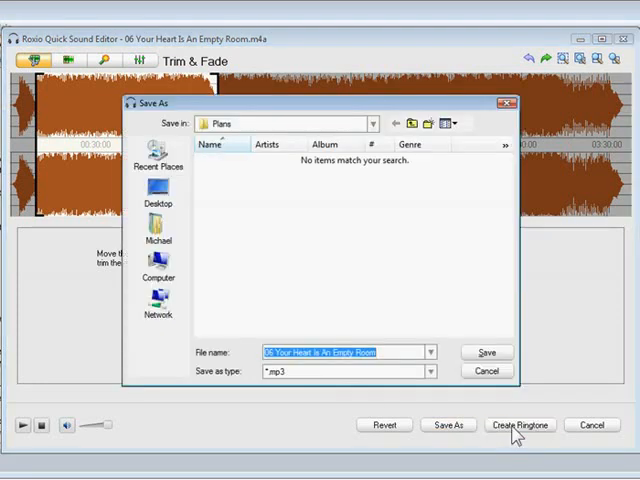
Step: Save the clip as the MP3 ringtone SkyeRingtone and export it
text(SkyeRingtone)
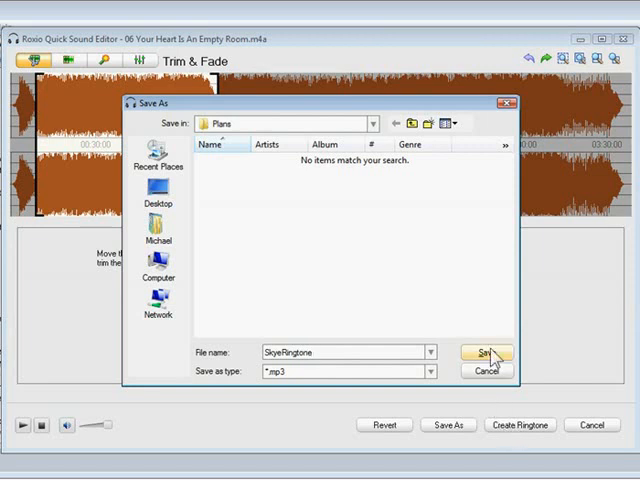
click(488, 352)
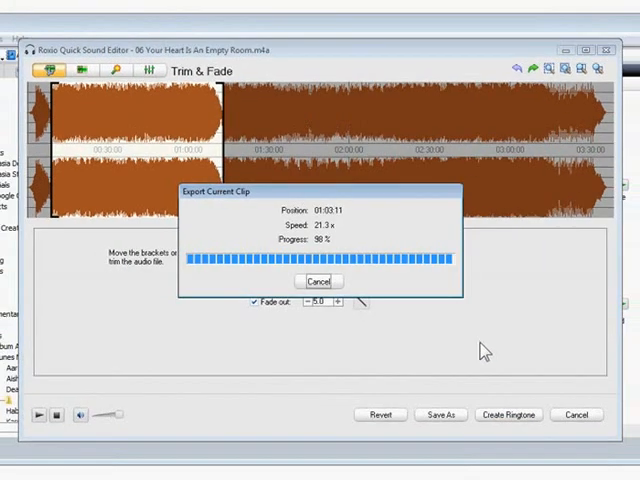